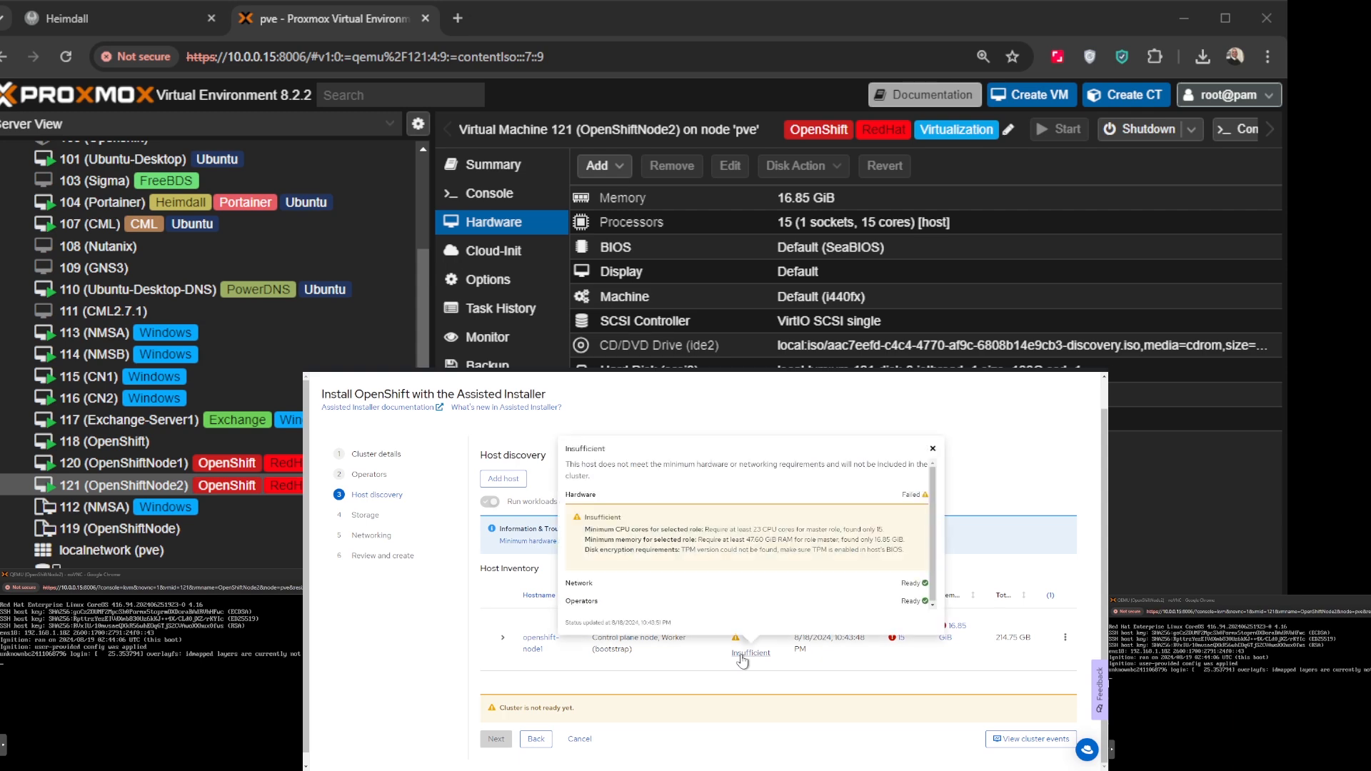
- Dismiss the Insufficient status popover so openshift-node1 refreshes to Ready with 23 cores and 54.38 GiB
click(101, 462)
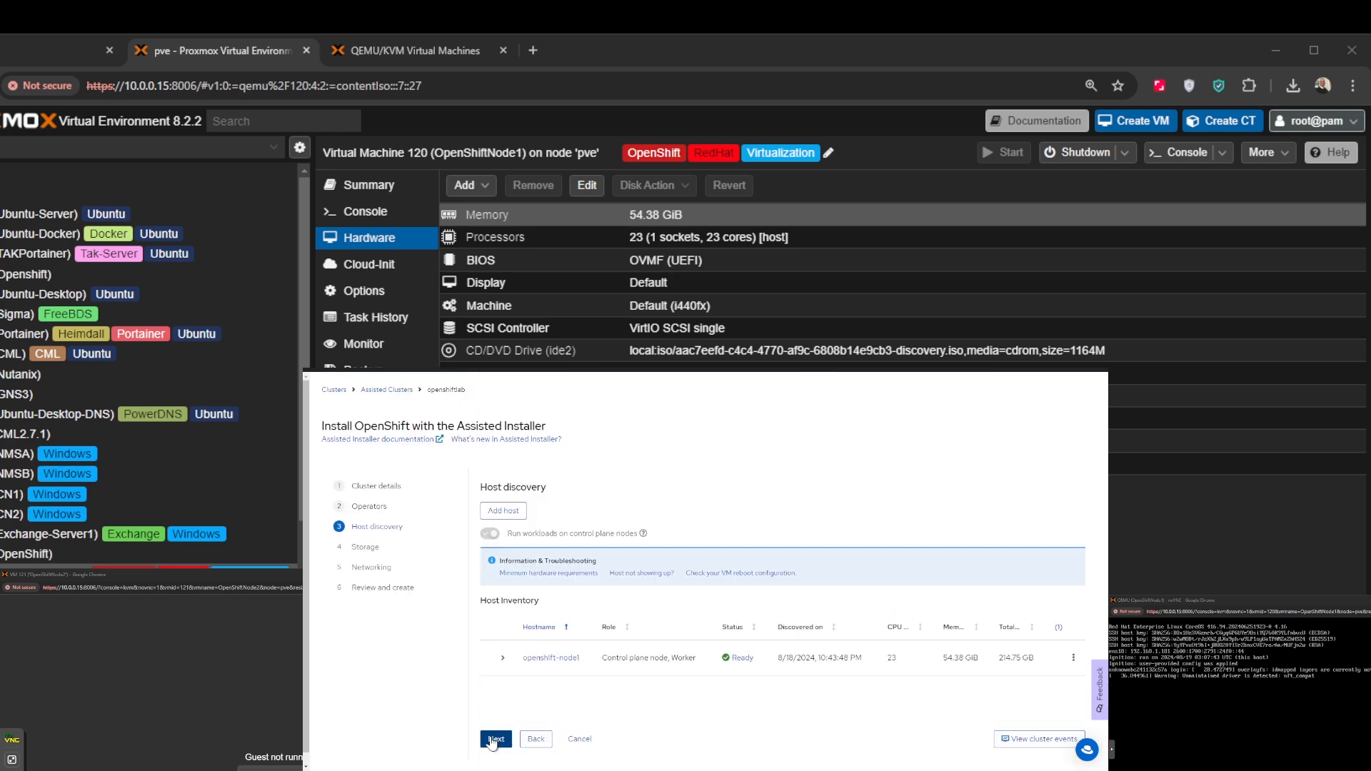
- Advance past Networking, review the host's insufficient flag, and begin installing openshiftlab
click(497, 740)
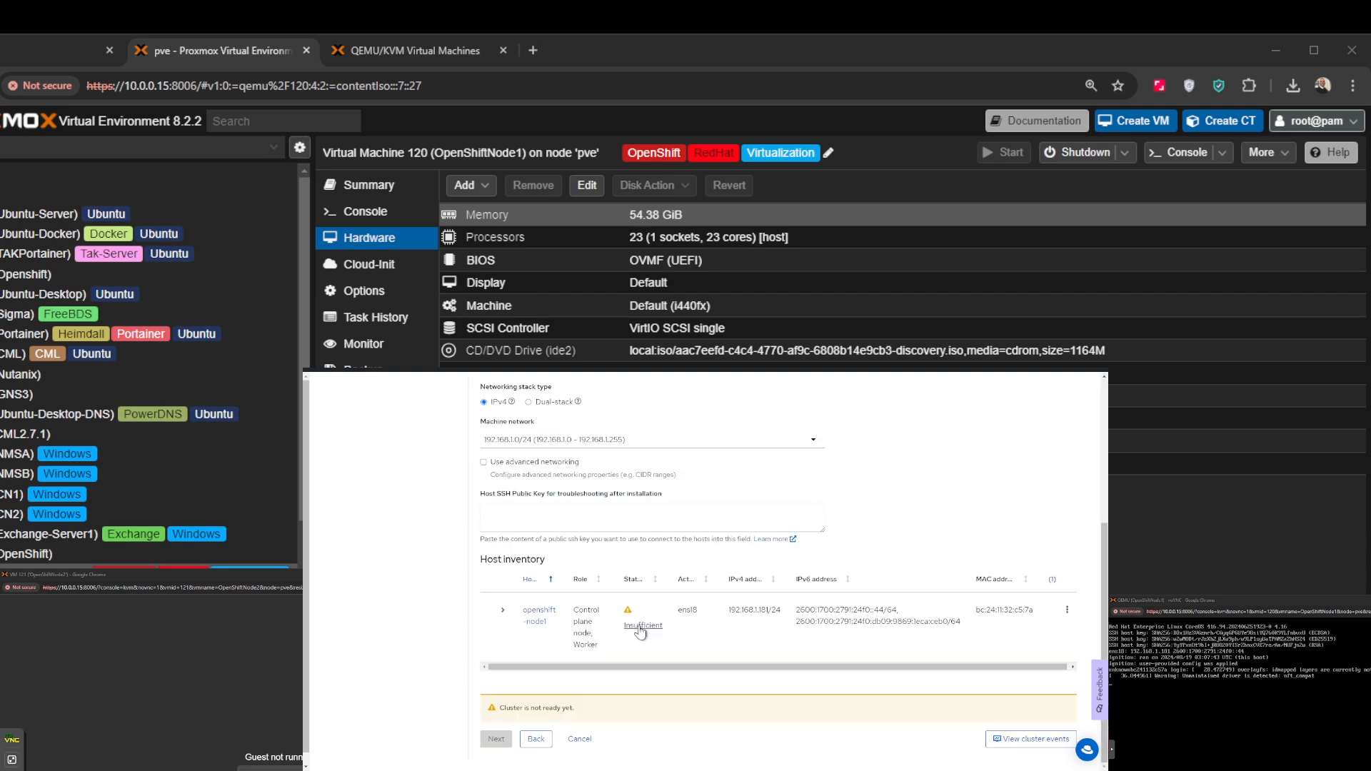
click(643, 626)
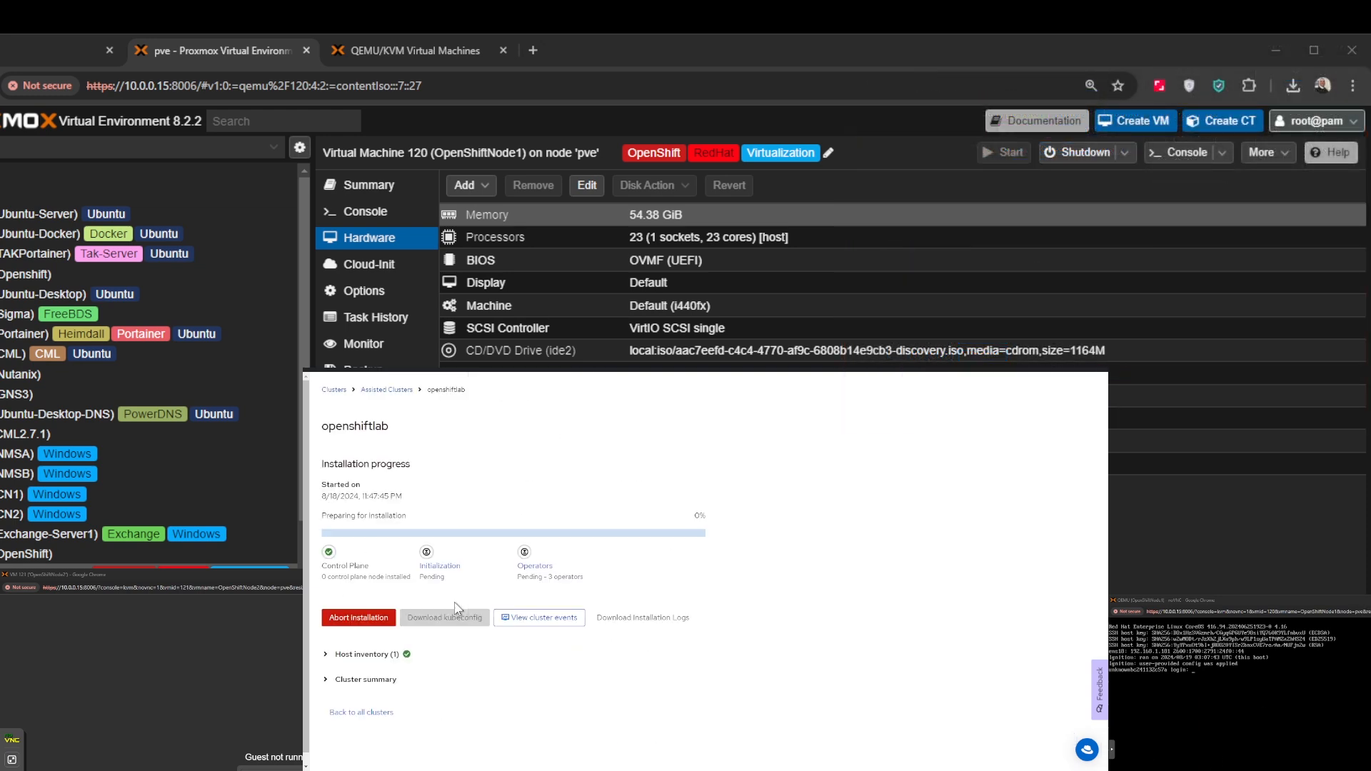
mouse_move(763, 699)
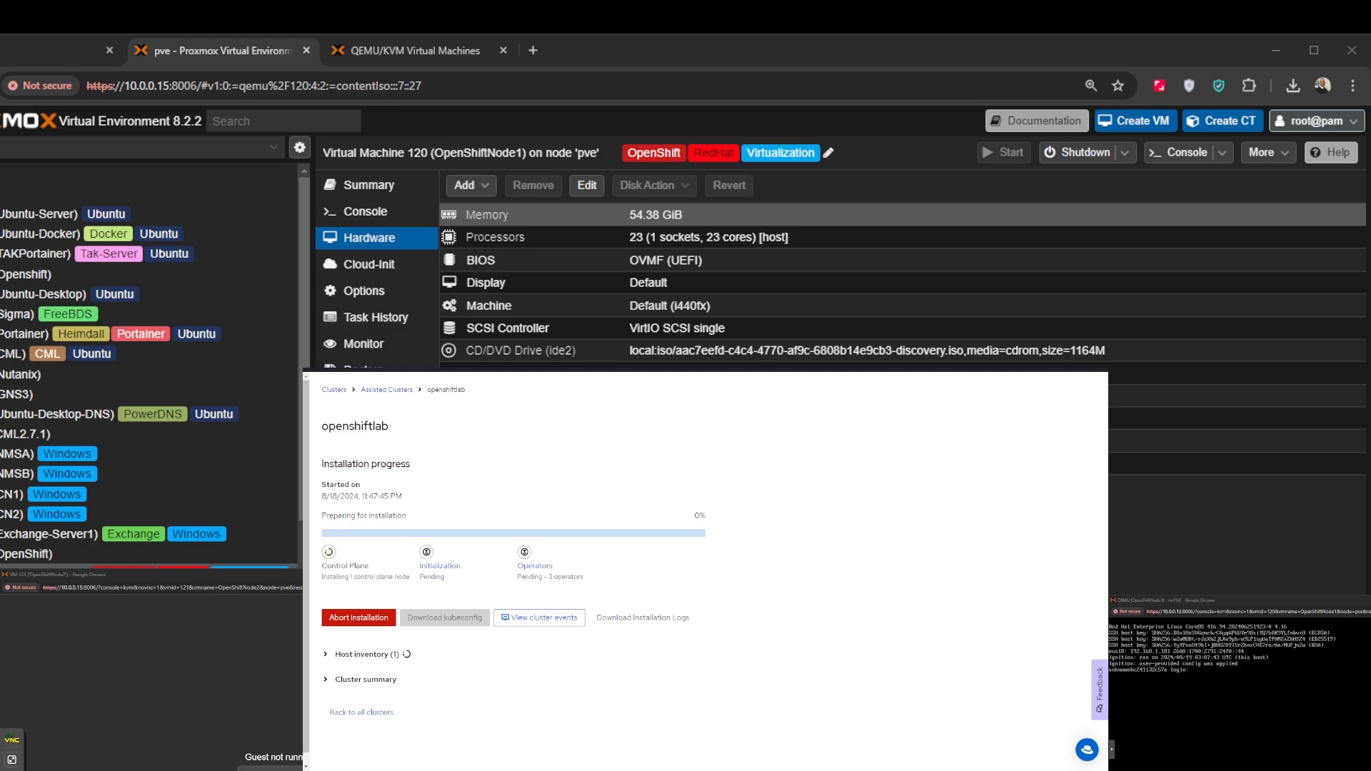
click(368, 184)
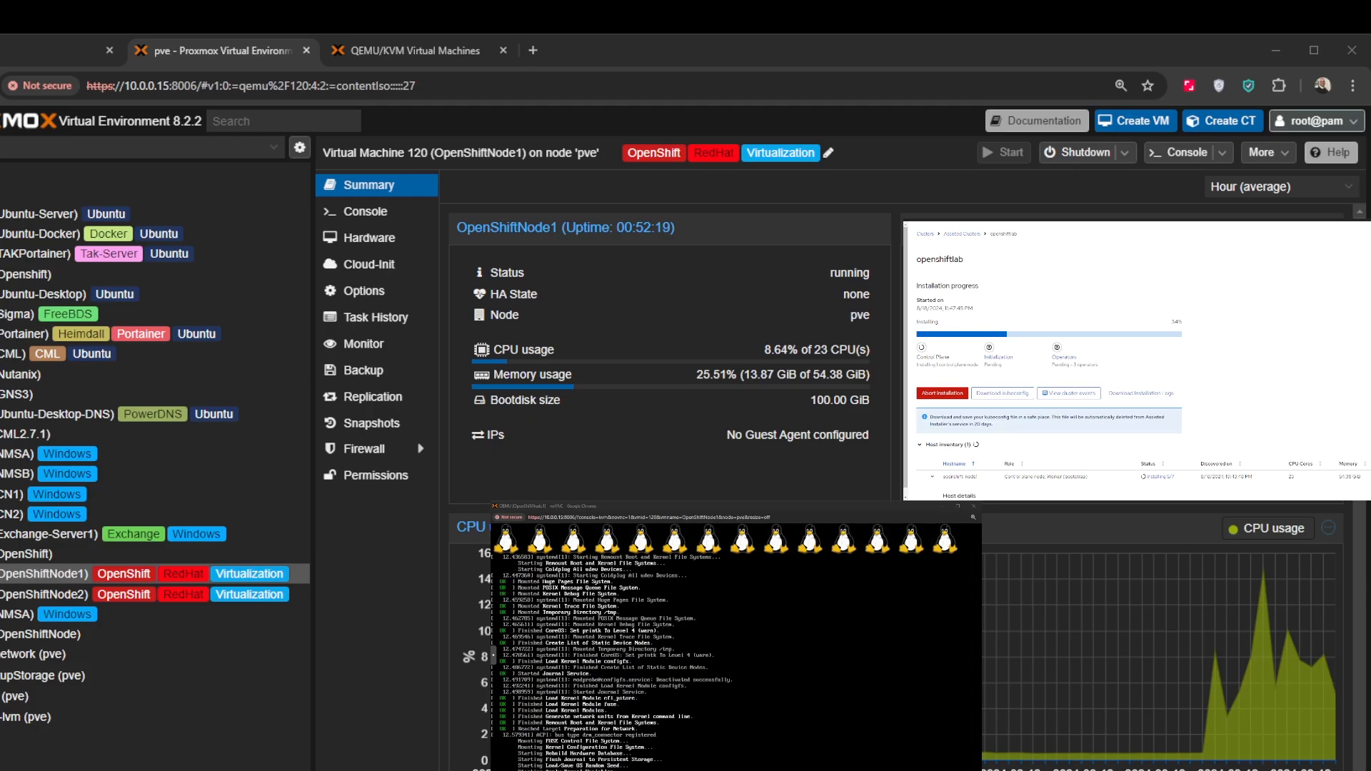
- Watch VM 120's console boot output beside the installation progress until Finalizing
click(364, 291)
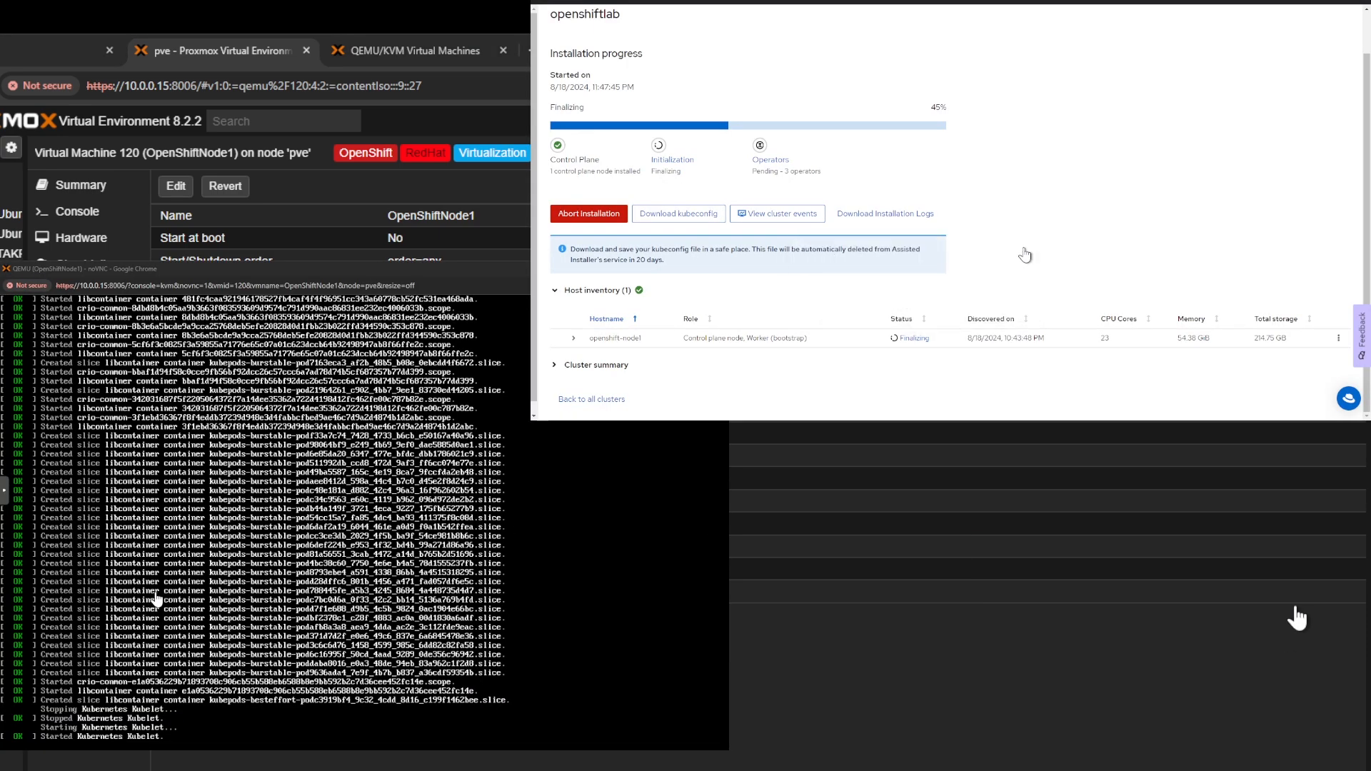
mouse_move(1048, 214)
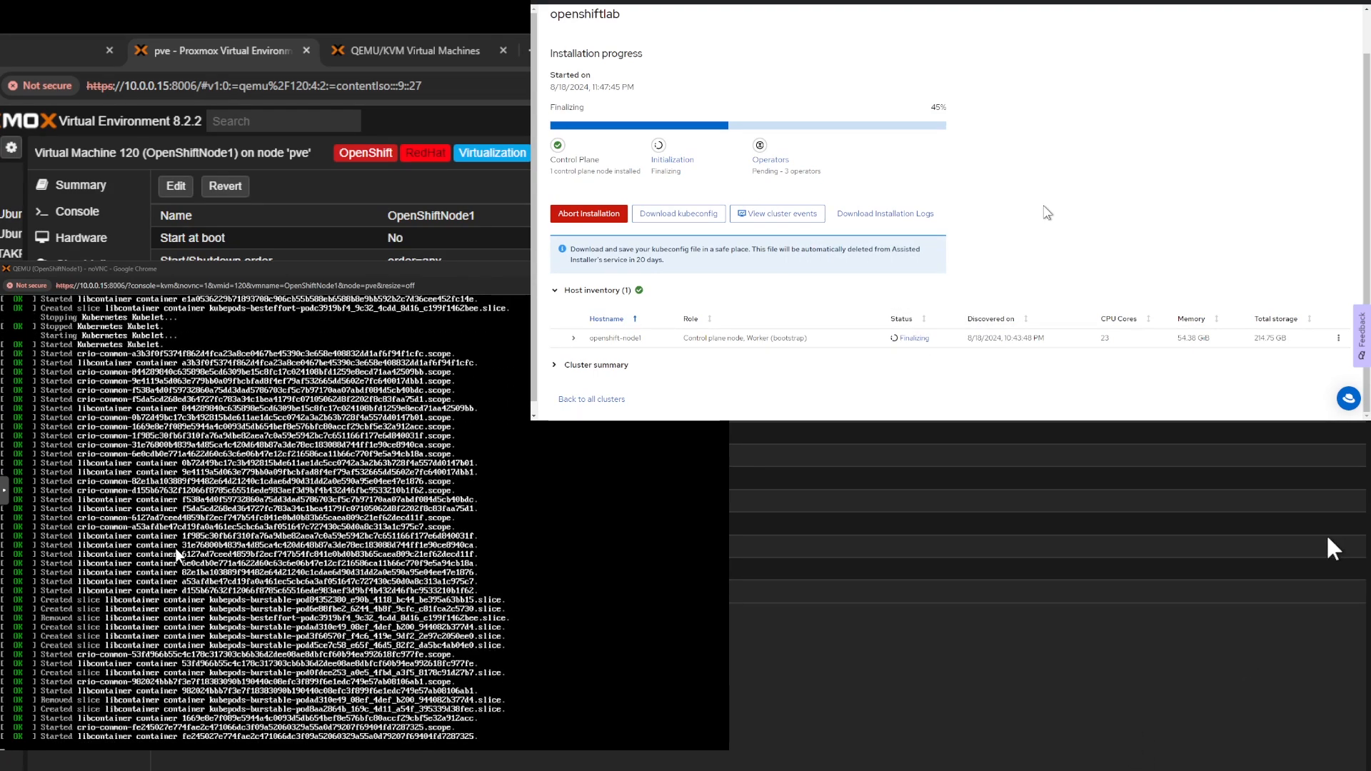
click(68, 184)
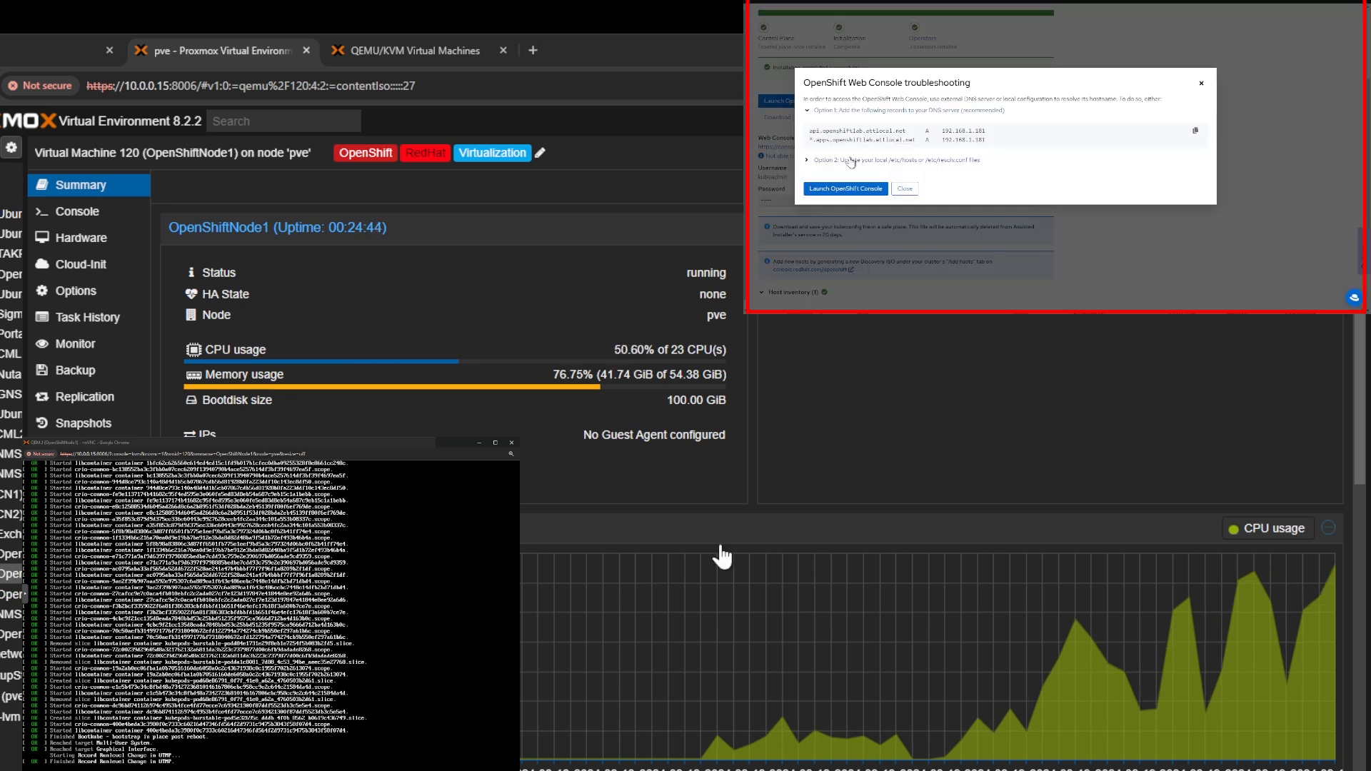
mouse_move(1195, 131)
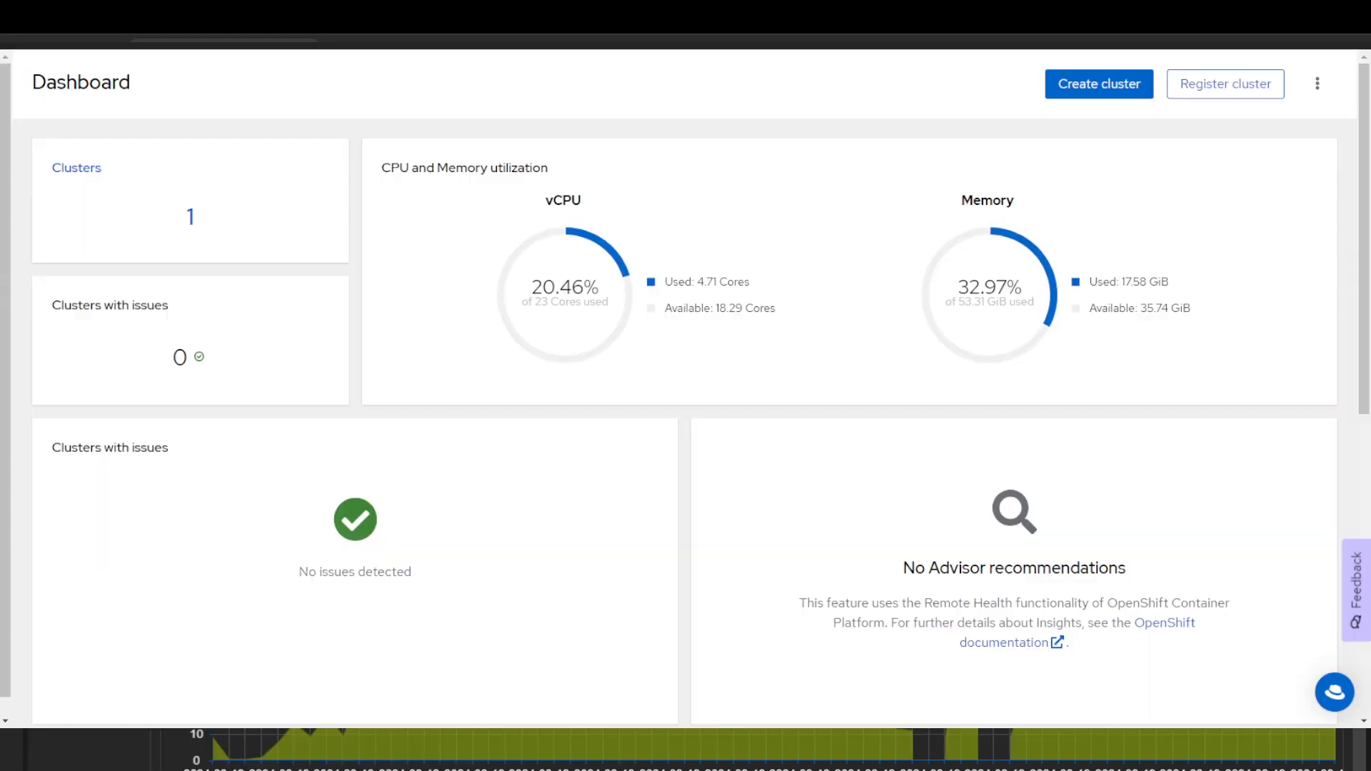
- List local-cluster's nodes, confirming openshift-node1 Ready as control-plane, master and worker
click(1098, 83)
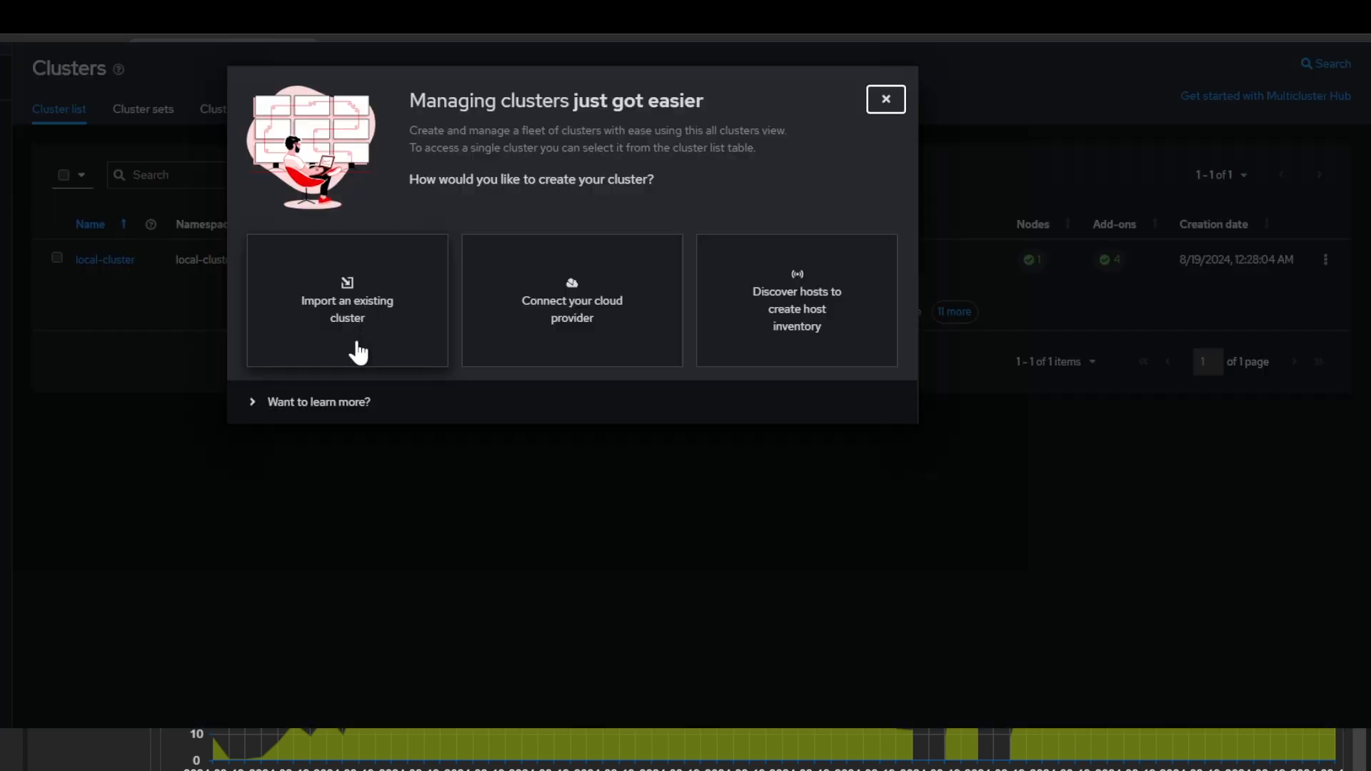
mouse_move(886, 100)
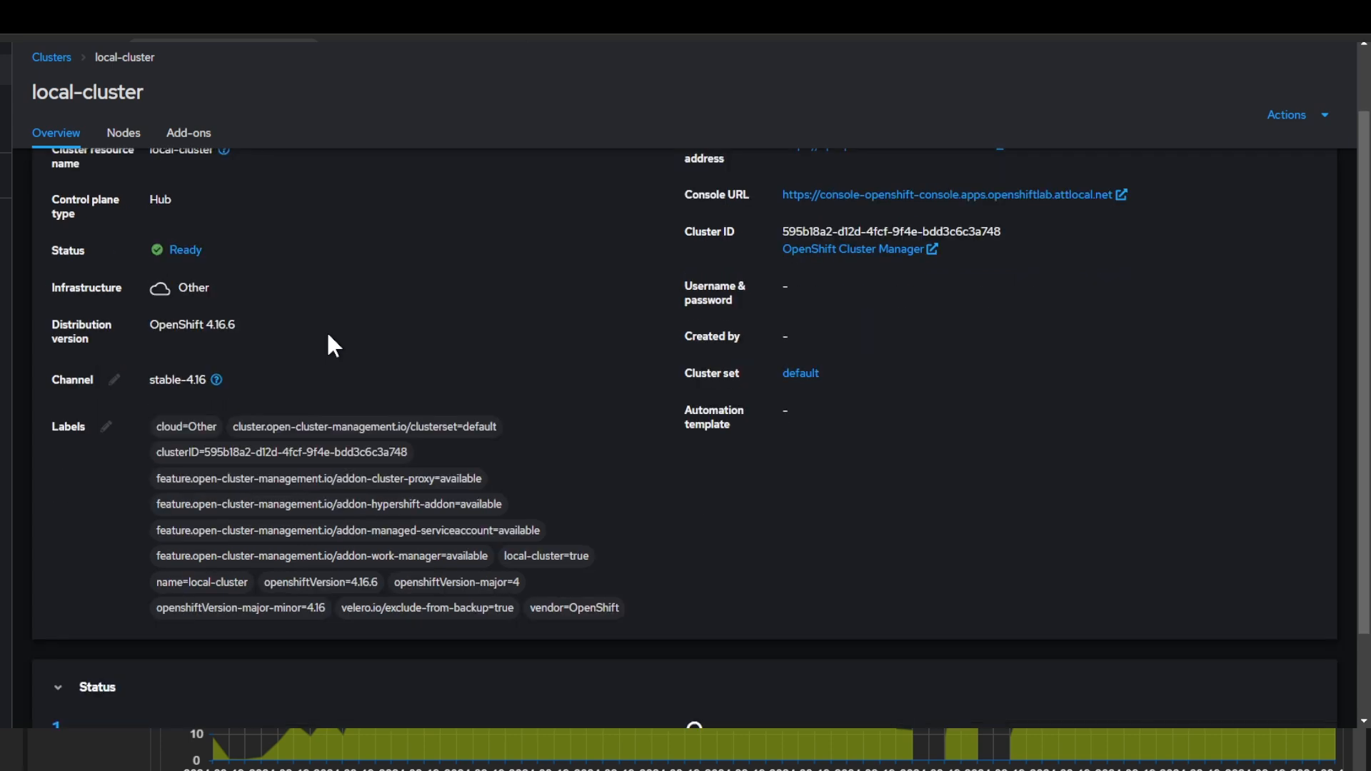
click(123, 131)
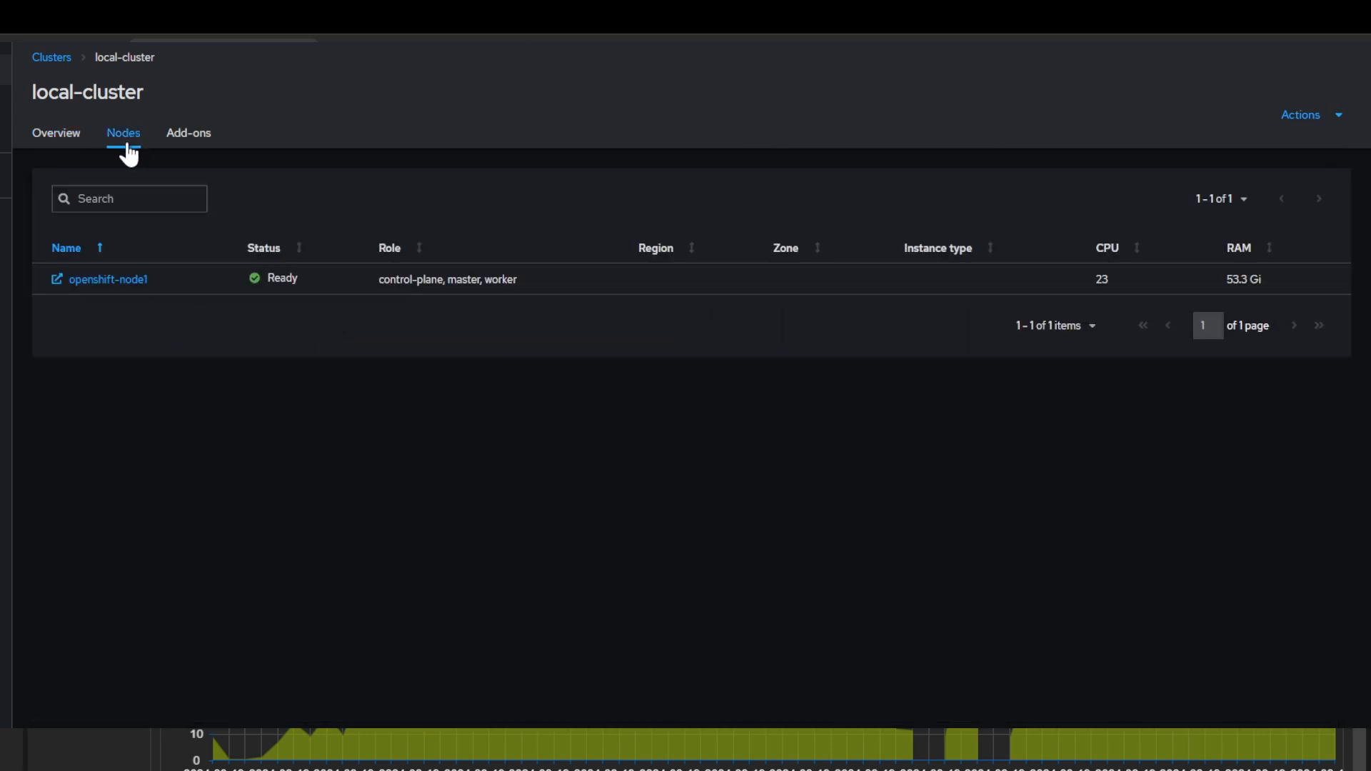